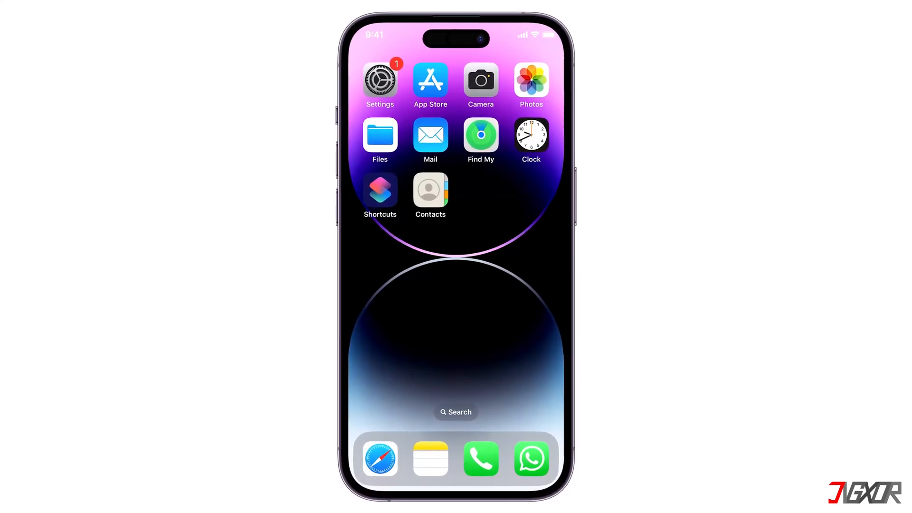
# Review the Contacts app on the iPhone, then go to the Settings app.
pyautogui.click(430, 194)
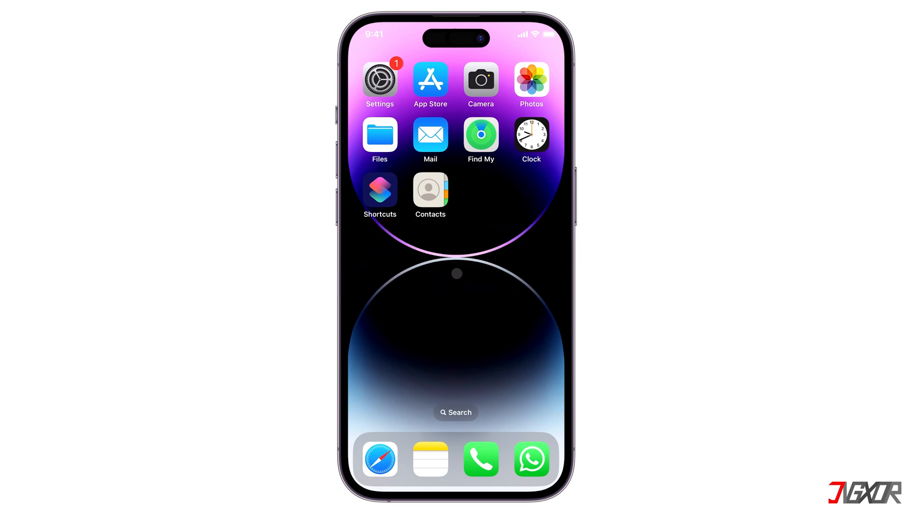
pyautogui.click(430, 195)
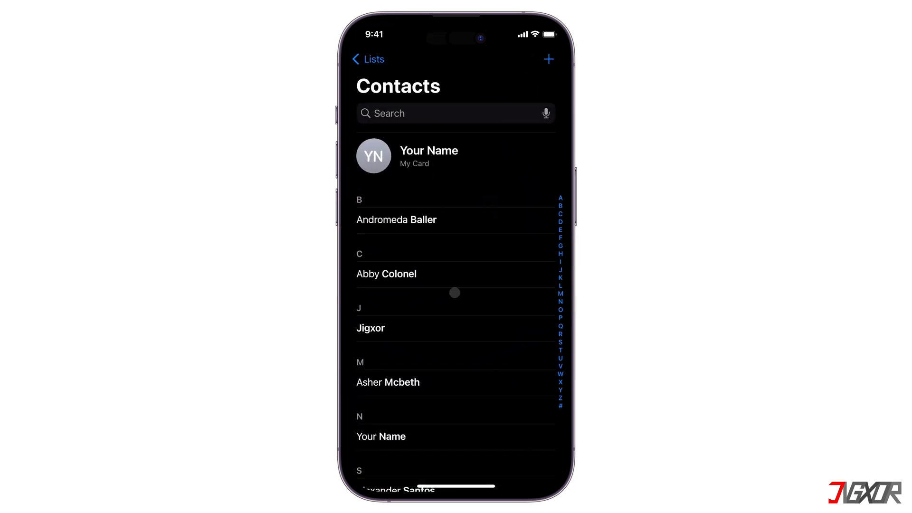
pyautogui.scroll(3)
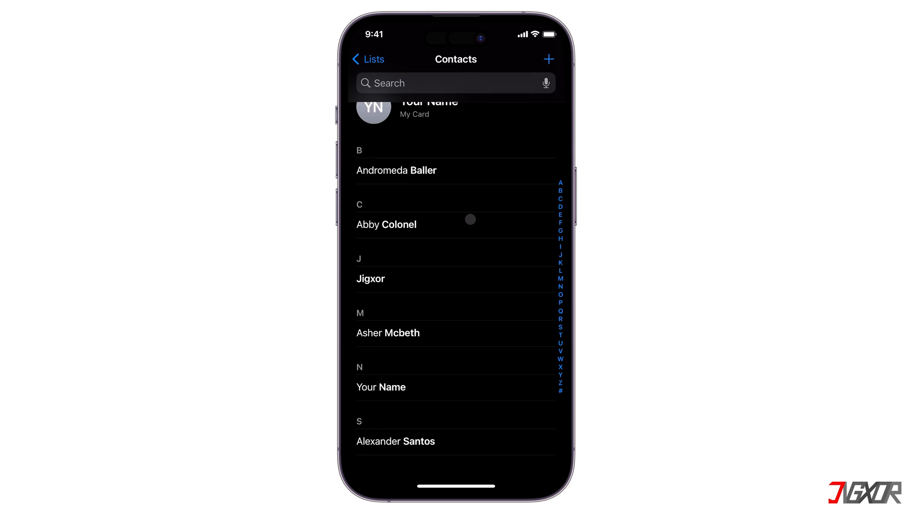
pyautogui.moveTo(466, 386)
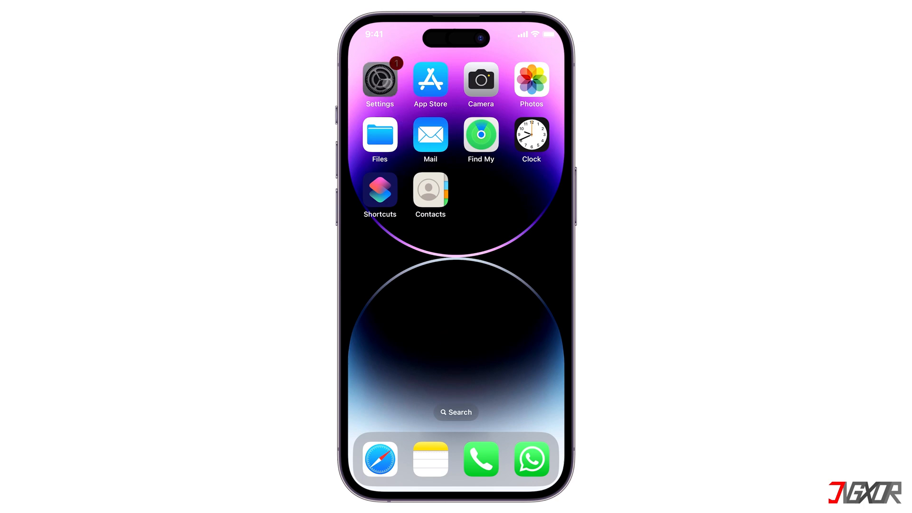
pyautogui.click(379, 79)
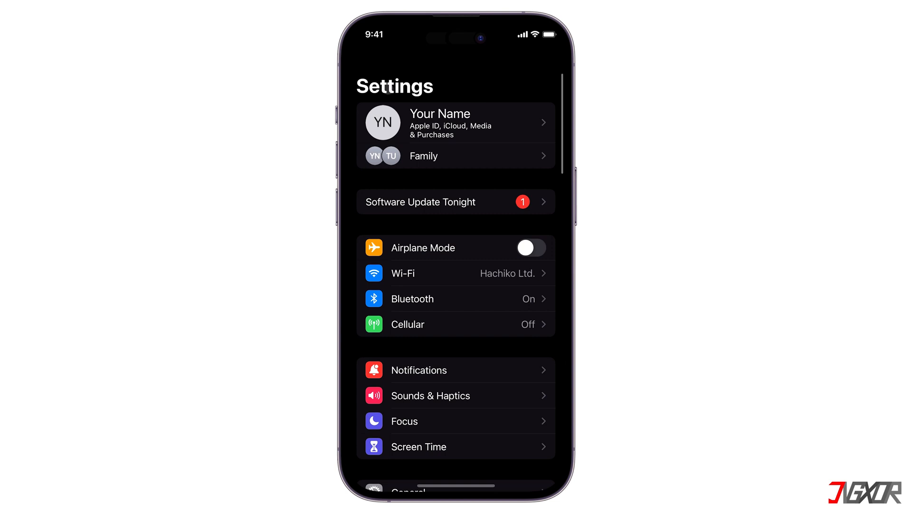
# Navigate from the Apple ID name through iCloud to the Apps using iCloud list.
pyautogui.click(456, 122)
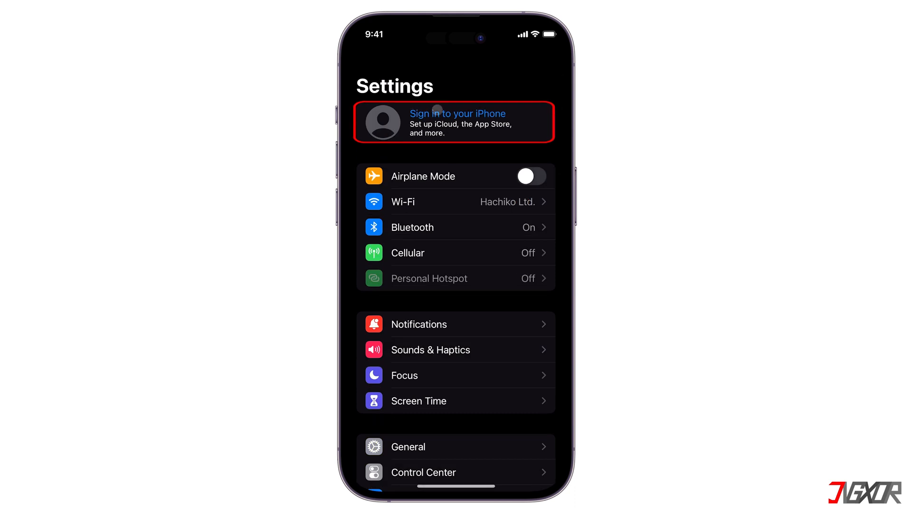
pyautogui.click(456, 122)
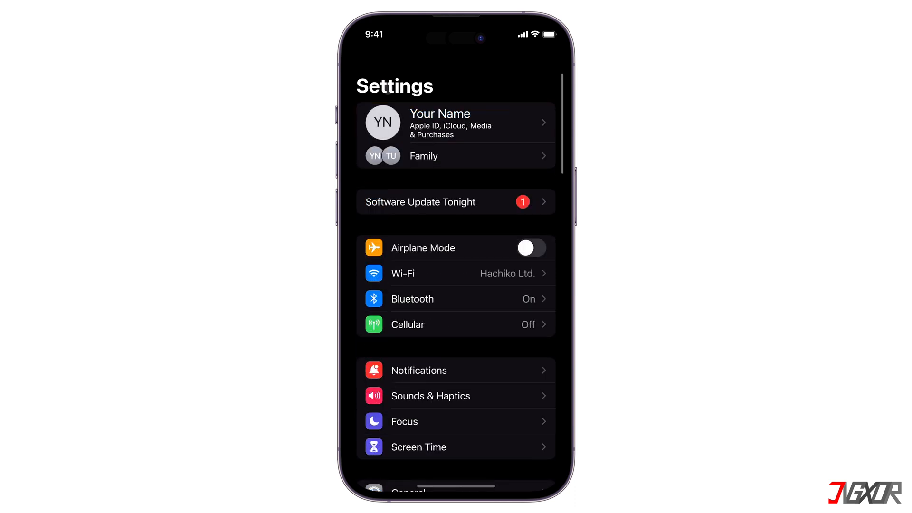
pyautogui.click(456, 122)
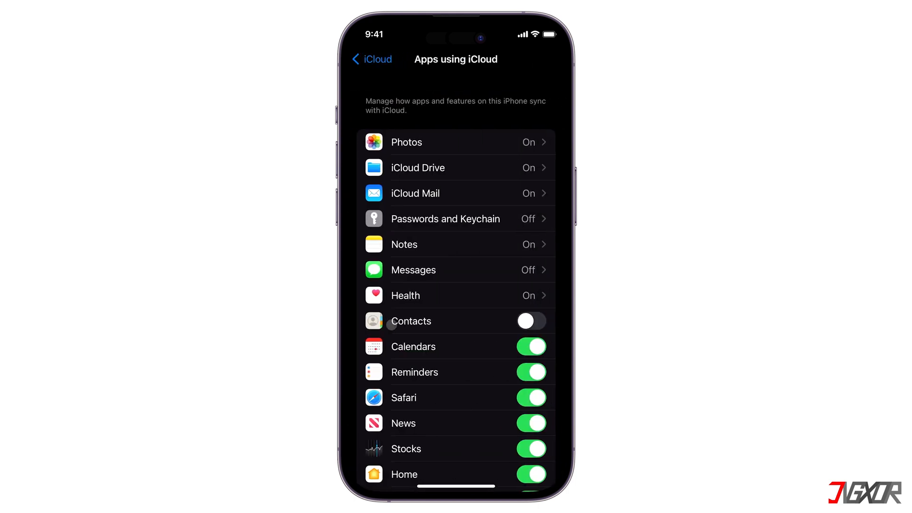
# Switch on Contacts syncing with iCloud and return to the Apple ID page.
pyautogui.click(529, 321)
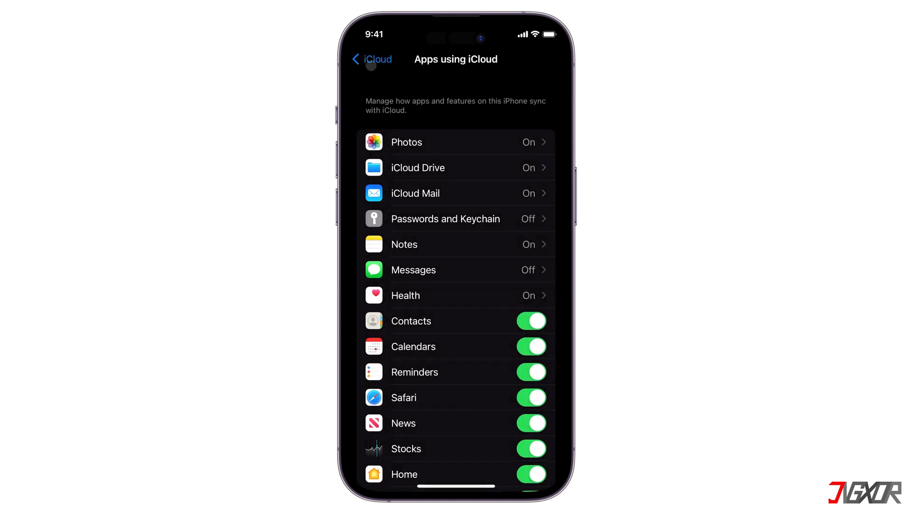
pyautogui.click(372, 59)
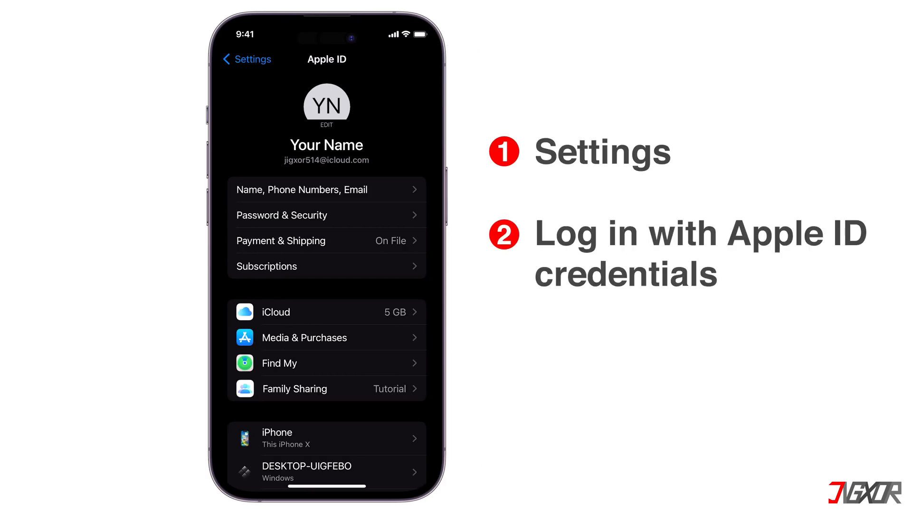
# Leave the iPhone Settings and move over to the Windows desktop.
pyautogui.click(327, 311)
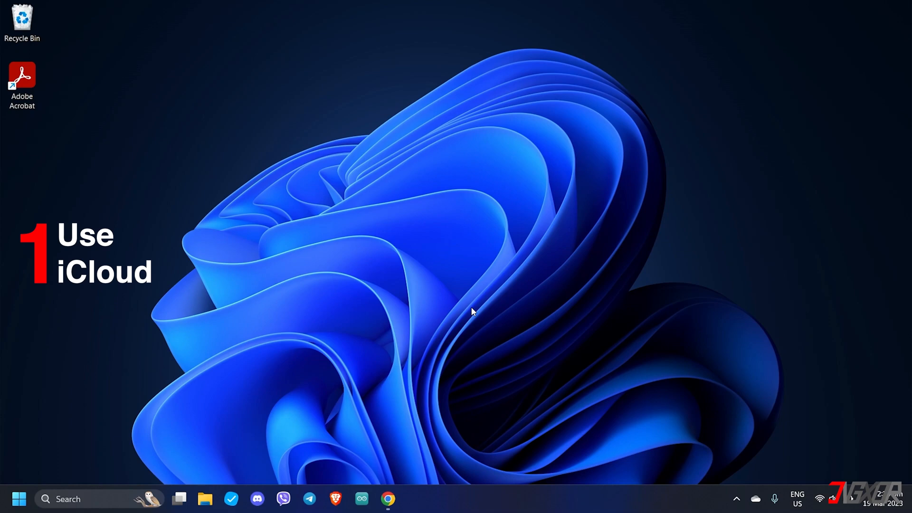
pyautogui.click(388, 498)
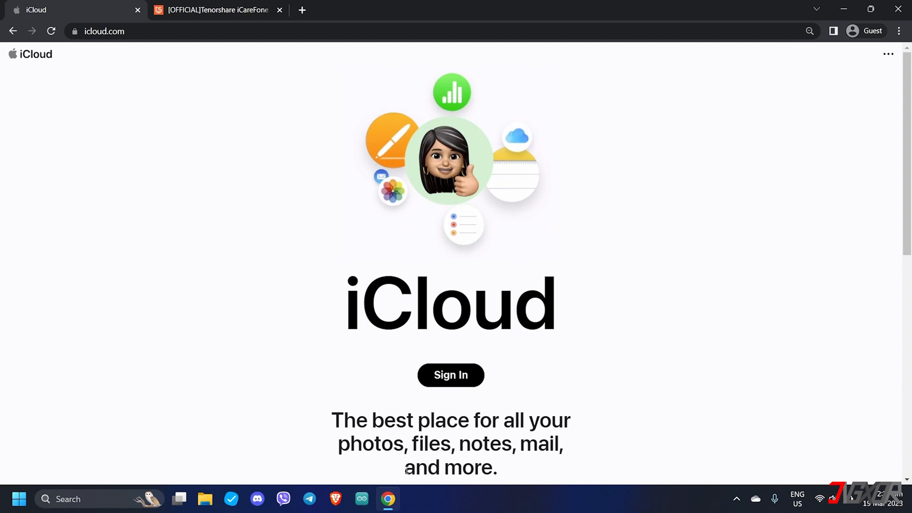
pyautogui.click(450, 374)
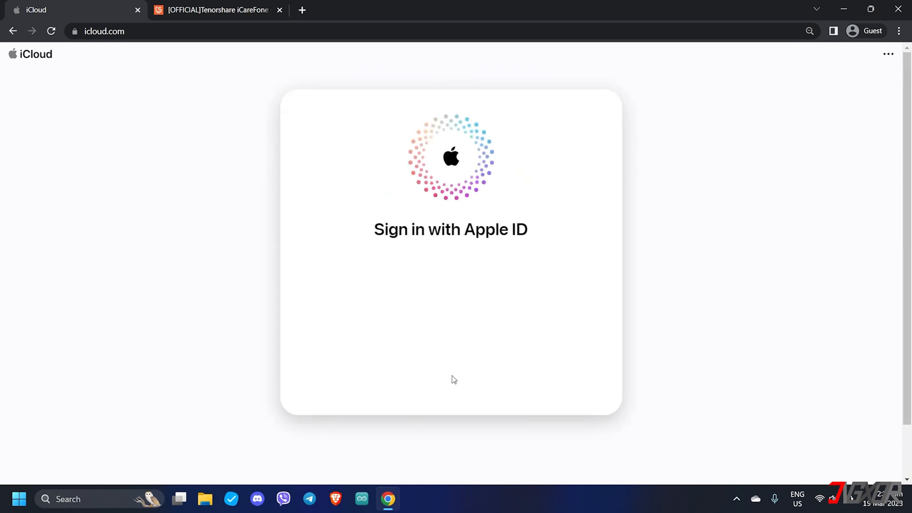
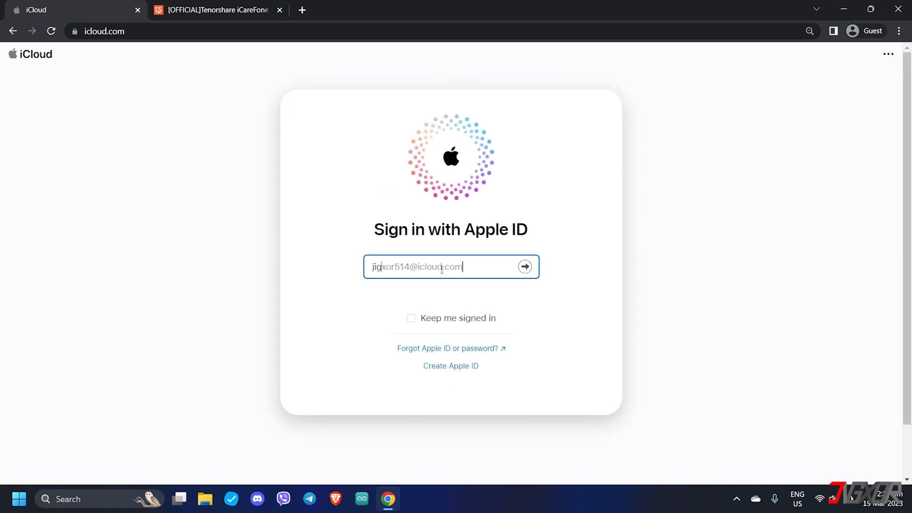
pyautogui.click(524, 267)
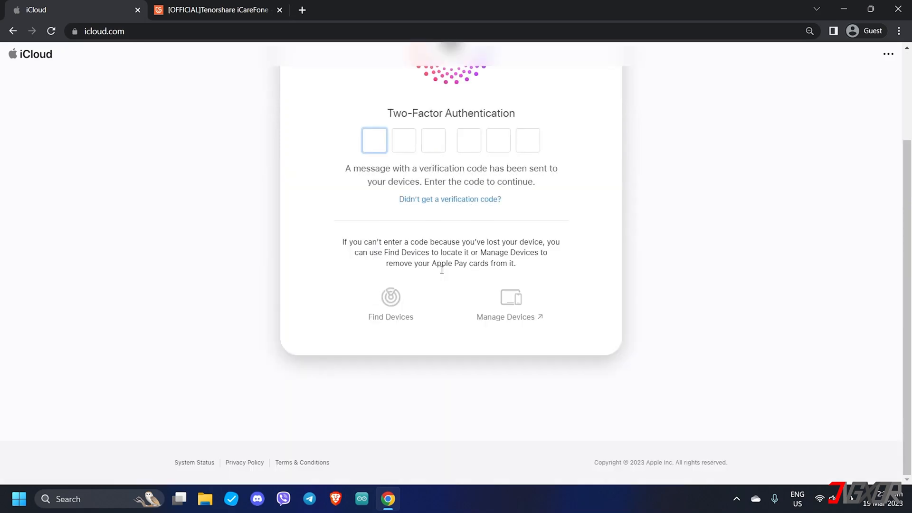
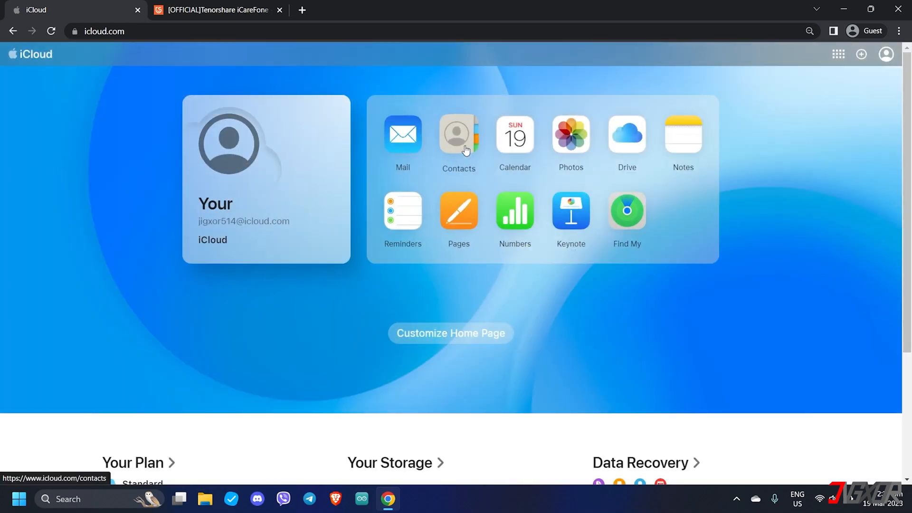
# In iCloud Contacts, select every contact via the gear options and export them as a vCard.
pyautogui.click(458, 133)
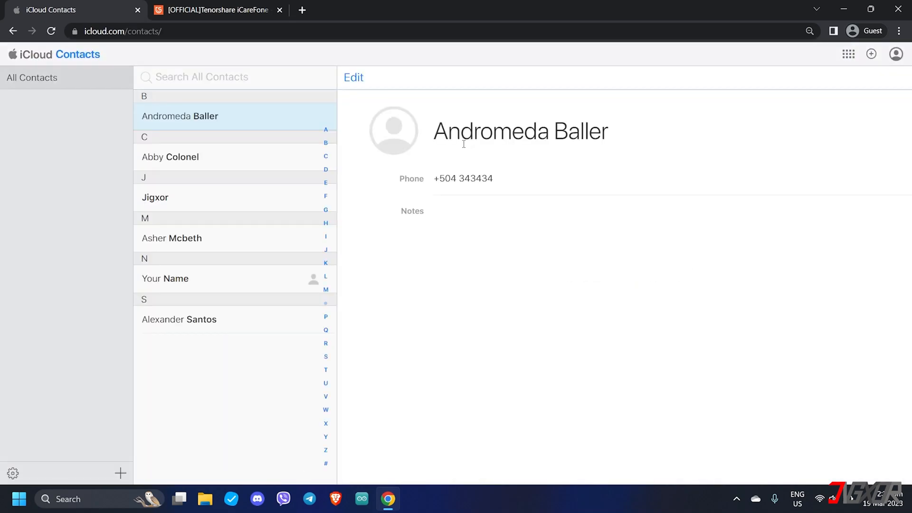
pyautogui.click(12, 473)
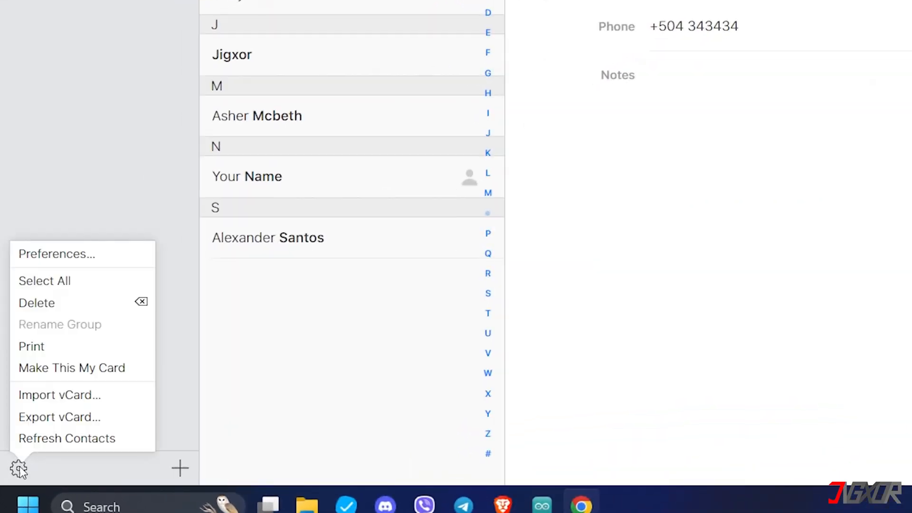
pyautogui.click(44, 281)
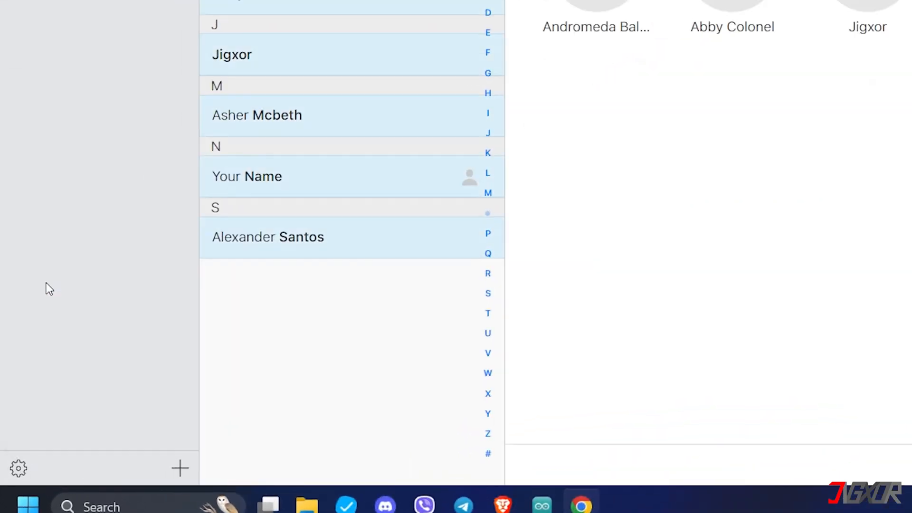
pyautogui.click(18, 469)
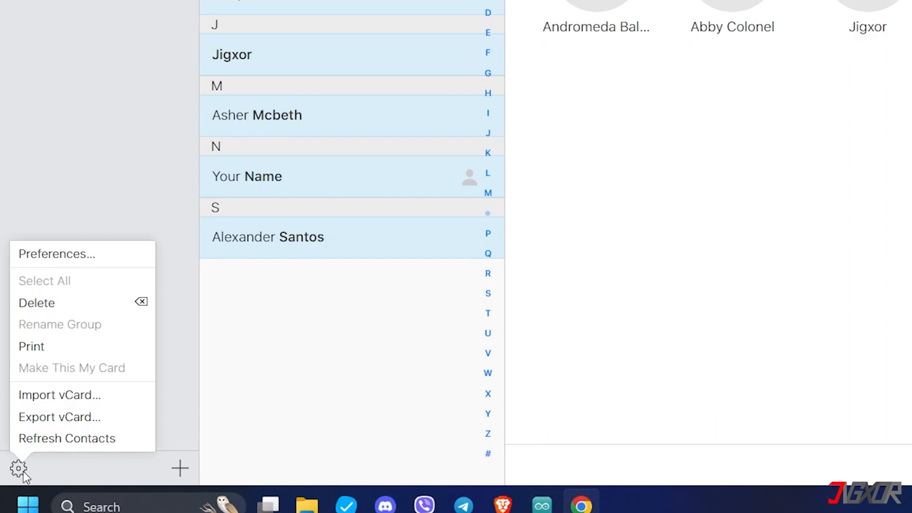
pyautogui.moveTo(68, 417)
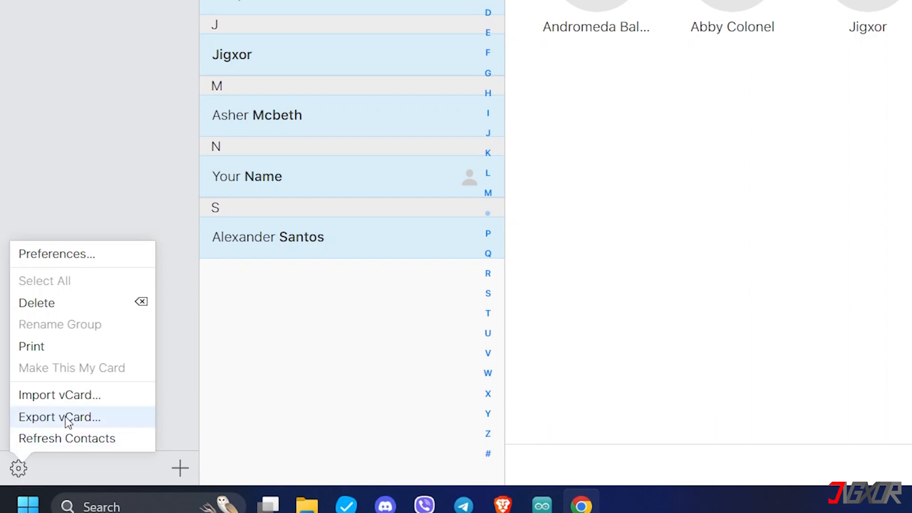
pyautogui.click(59, 417)
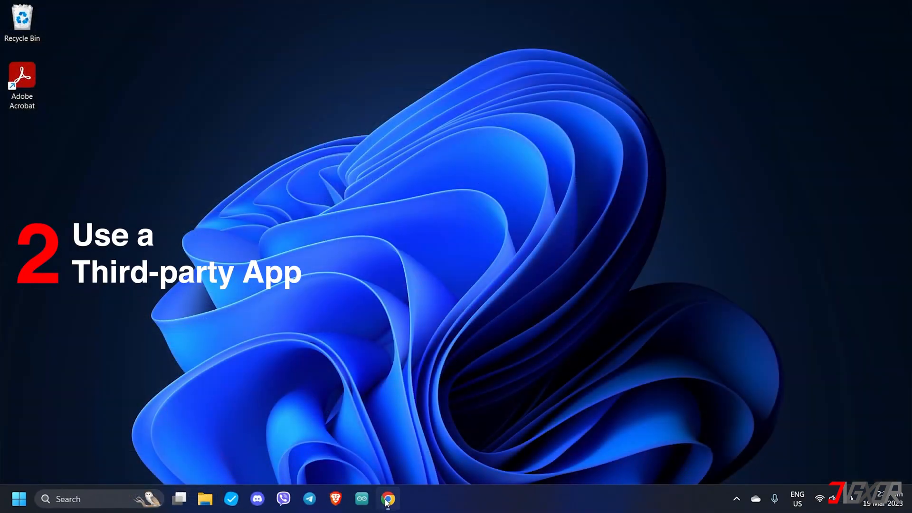
# Start the free Windows download from the Tenorshare iCareFone page in Chrome.
pyautogui.click(387, 498)
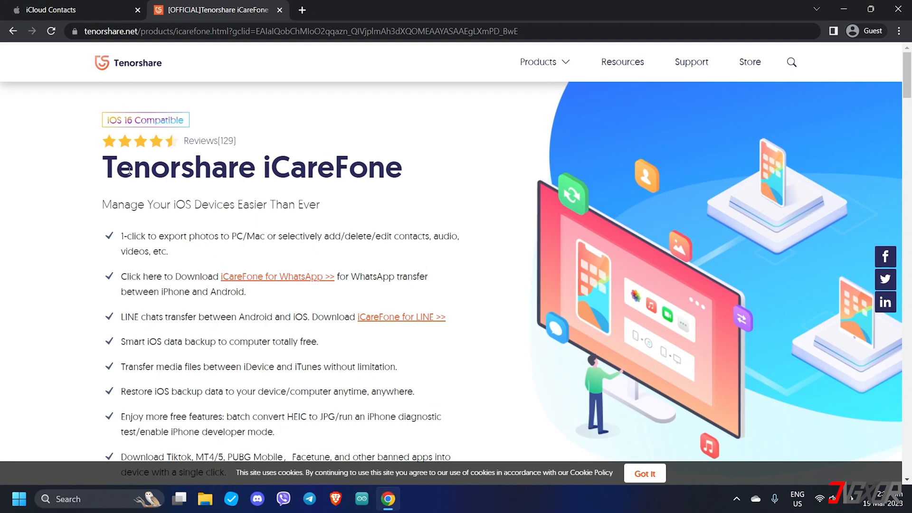
pyautogui.moveTo(410, 189)
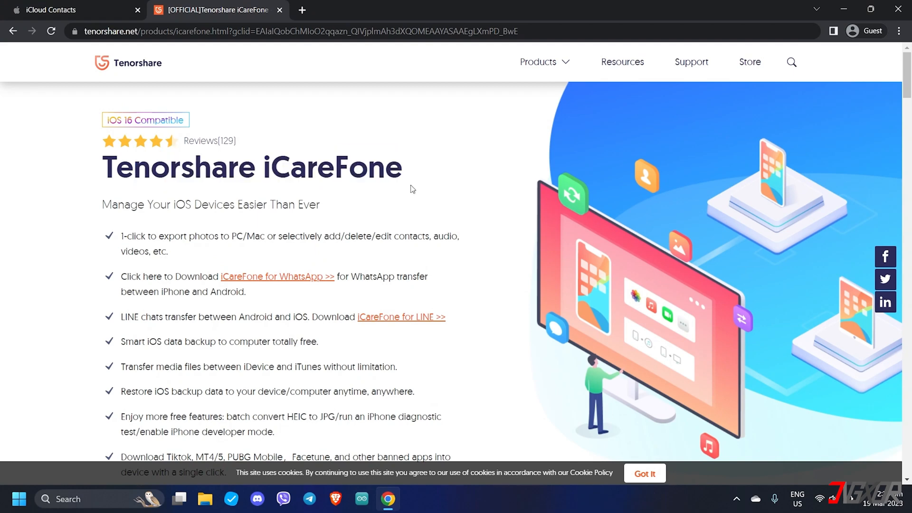
pyautogui.moveTo(213, 226)
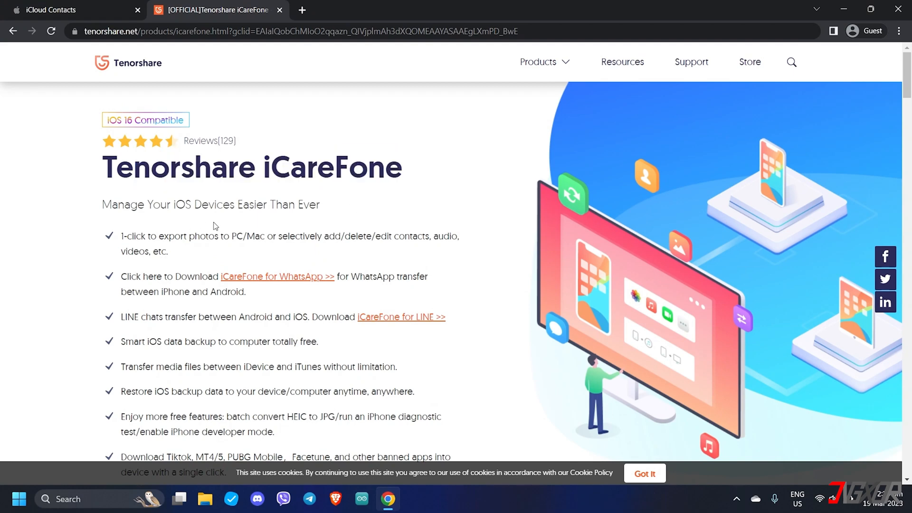
pyautogui.scroll(-3)
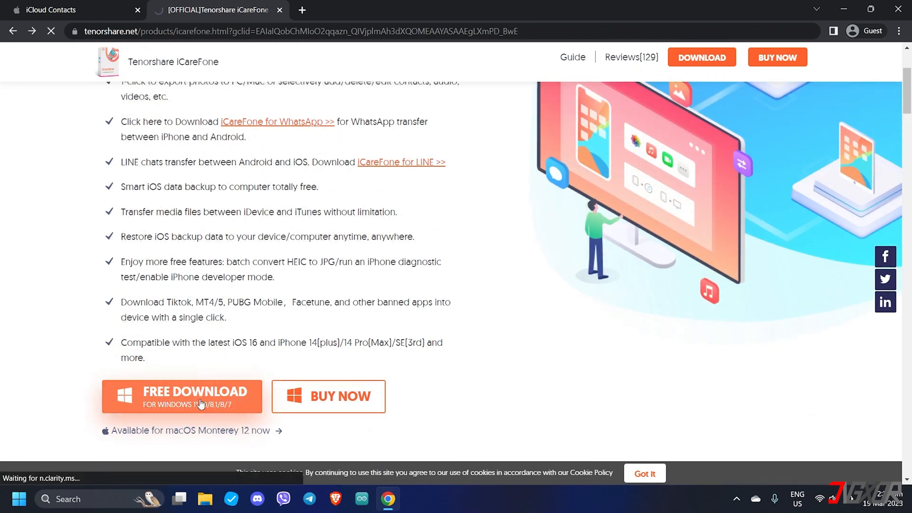
pyautogui.click(182, 396)
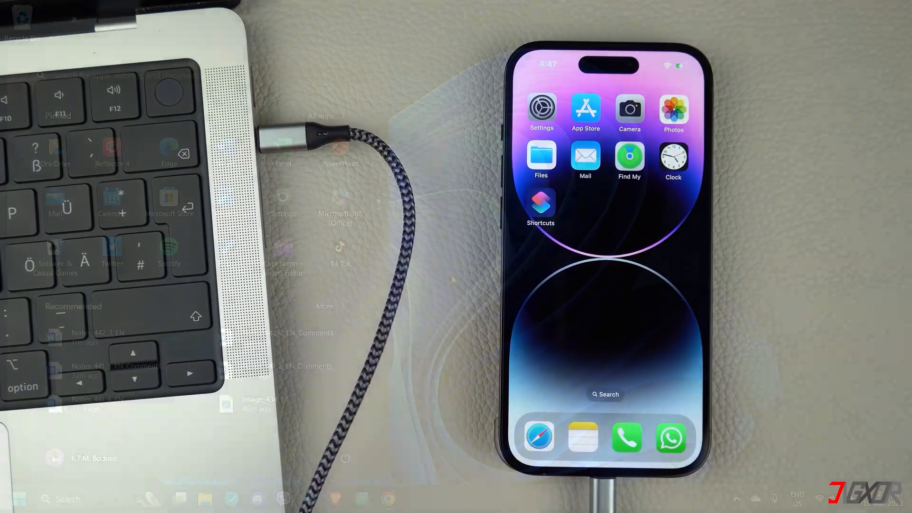
# Find 'icarefone' in Windows Search and launch the iCareFone app.
pyautogui.write('icarefone')
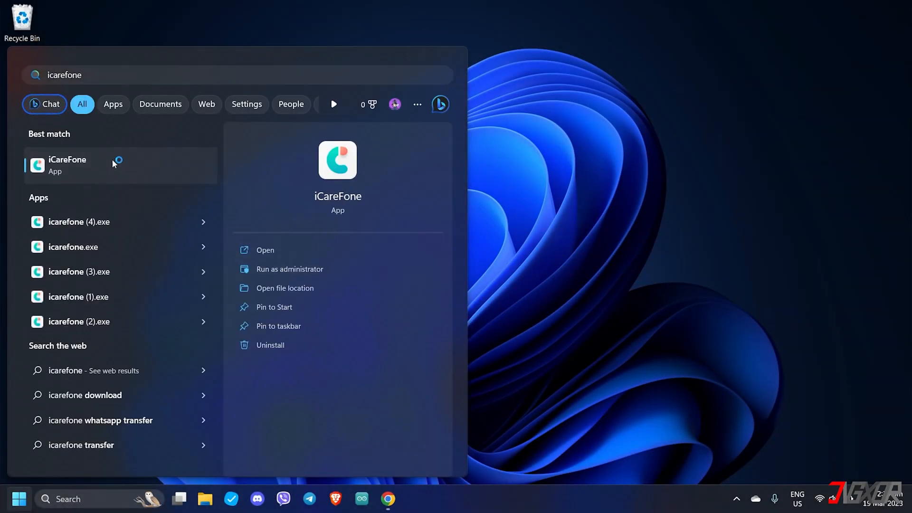
pyautogui.click(264, 250)
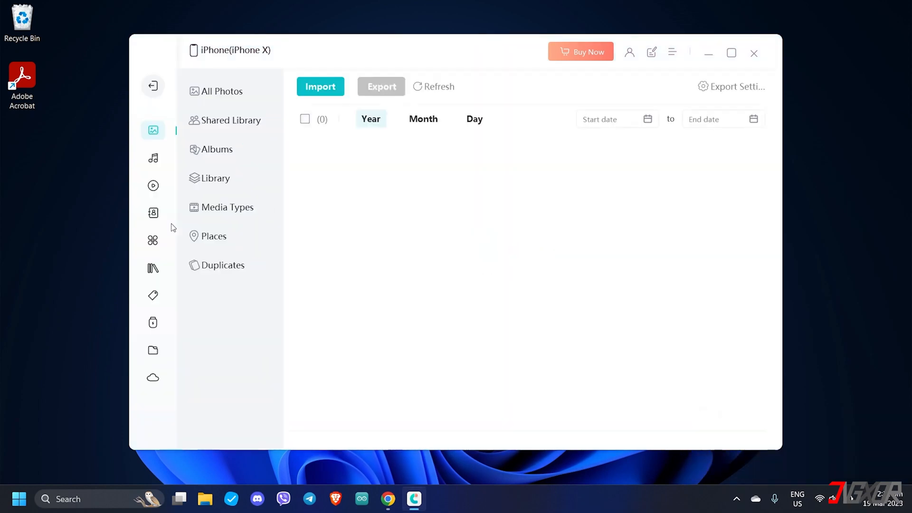
# Load the iPhone's six contacts in iCareFone and select all of them.
pyautogui.click(153, 212)
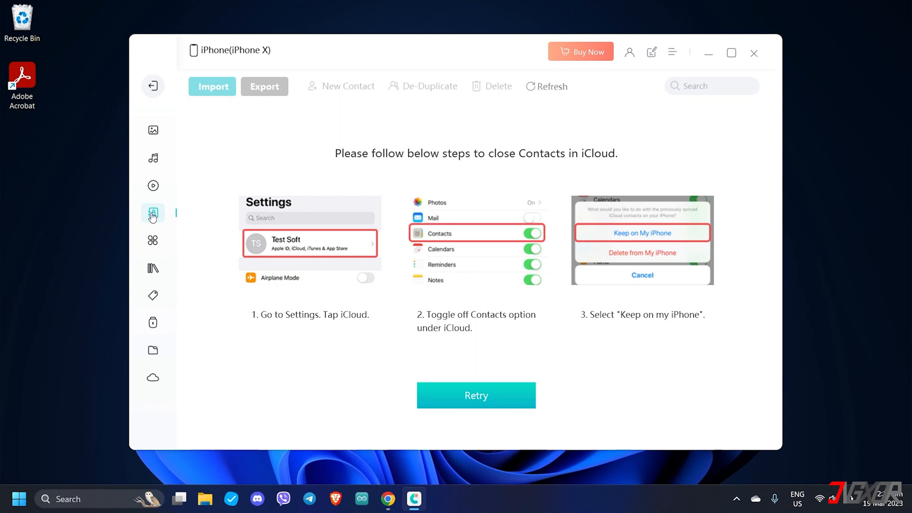
pyautogui.click(475, 396)
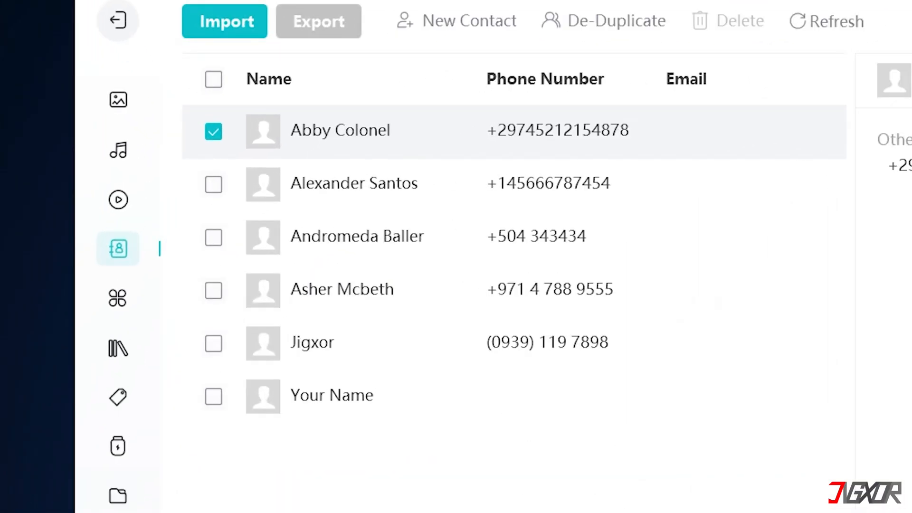
pyautogui.moveTo(214, 79)
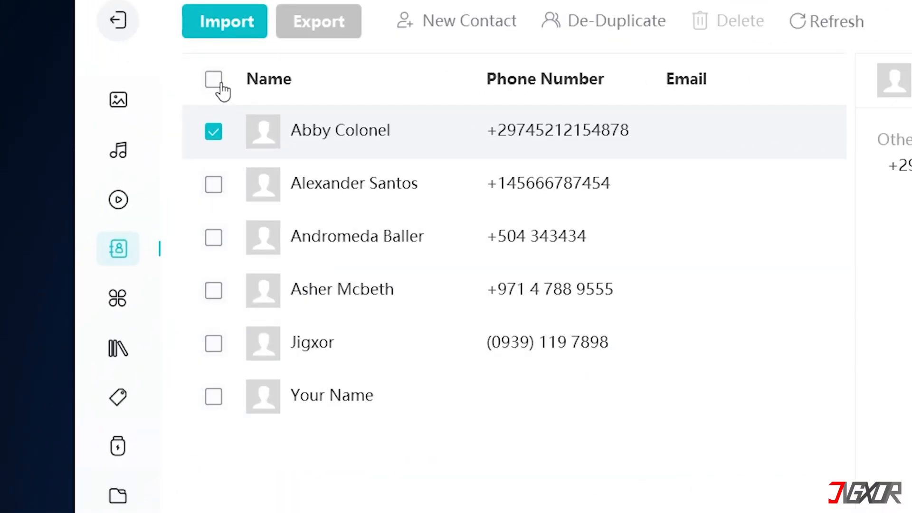
pyautogui.click(213, 79)
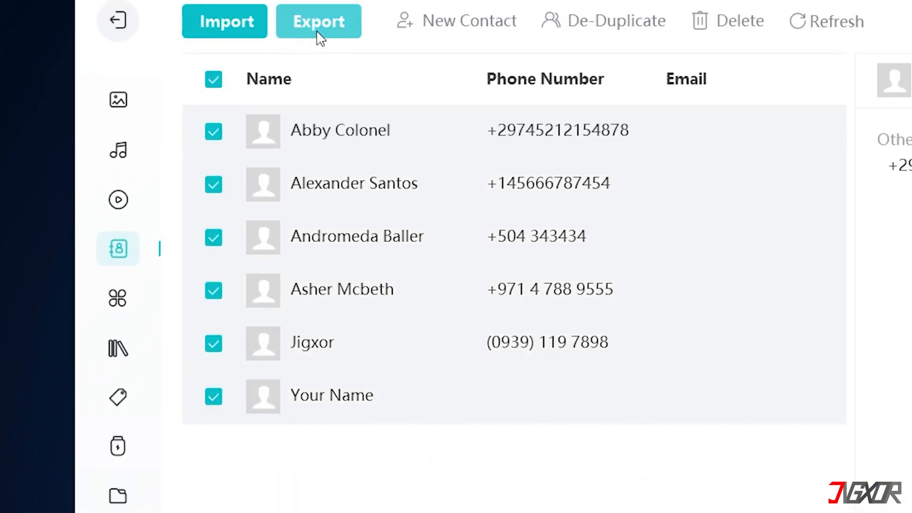
# Export the selected contacts to a vCard file, triggering a trial-version notice.
pyautogui.click(318, 21)
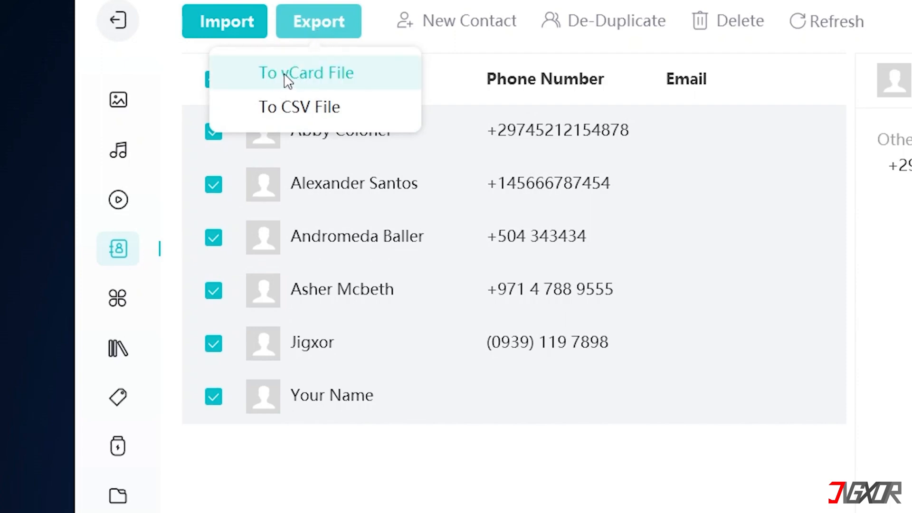
pyautogui.click(307, 72)
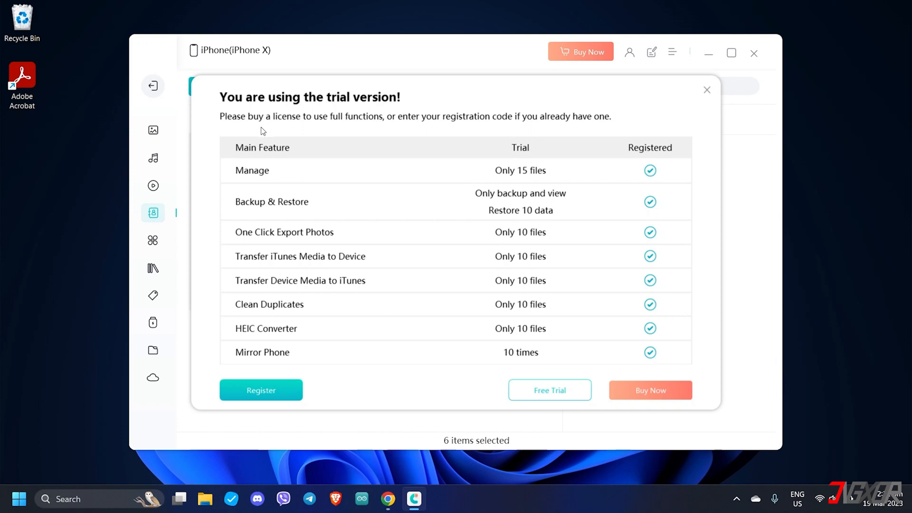
pyautogui.moveTo(459, 401)
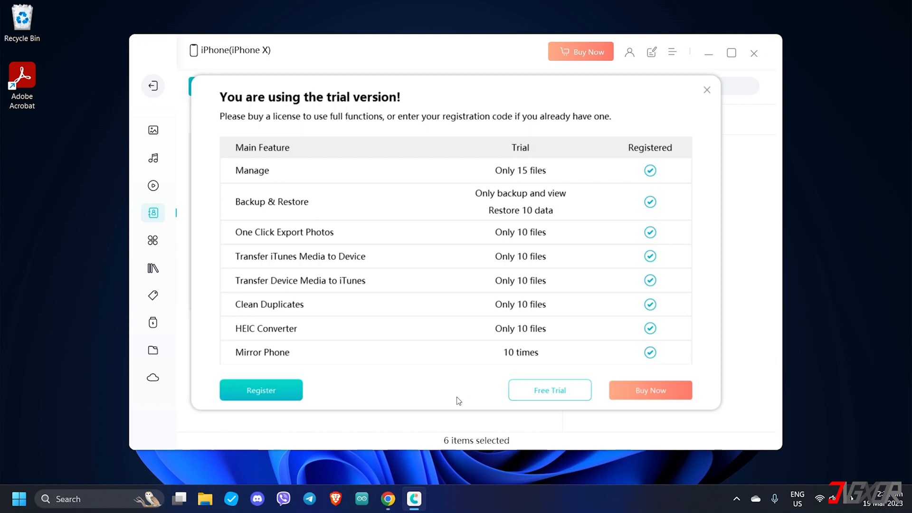
# Continue with the Free Trial to dismiss the trial-version notice.
pyautogui.click(707, 89)
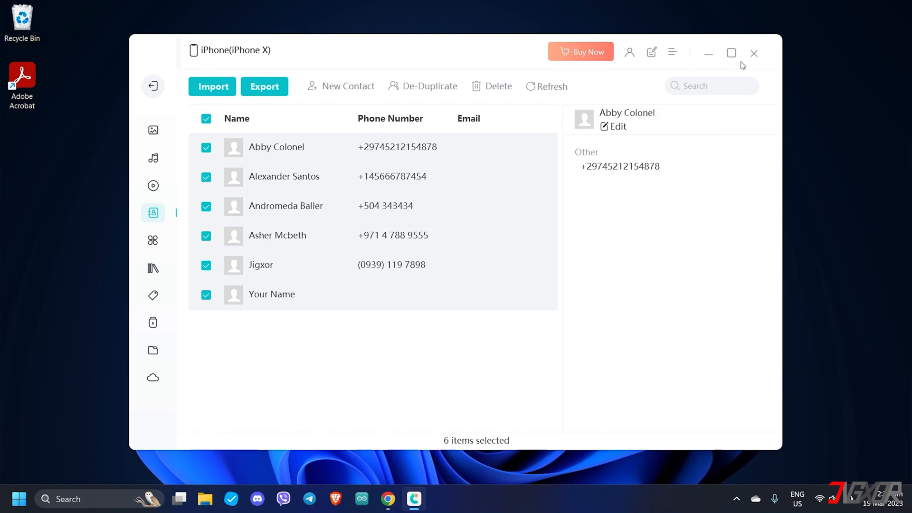
# Use the top-right window controls to leave iCareFone.
pyautogui.click(754, 52)
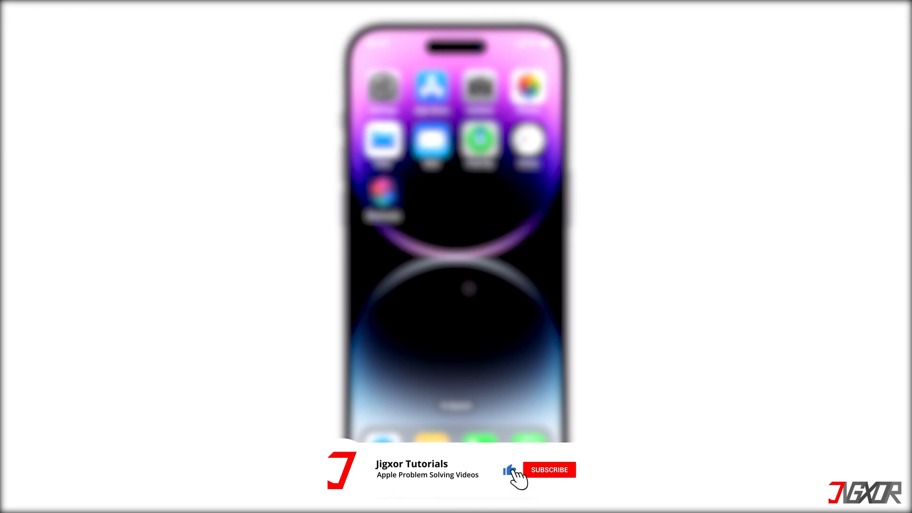
pyautogui.click(550, 470)
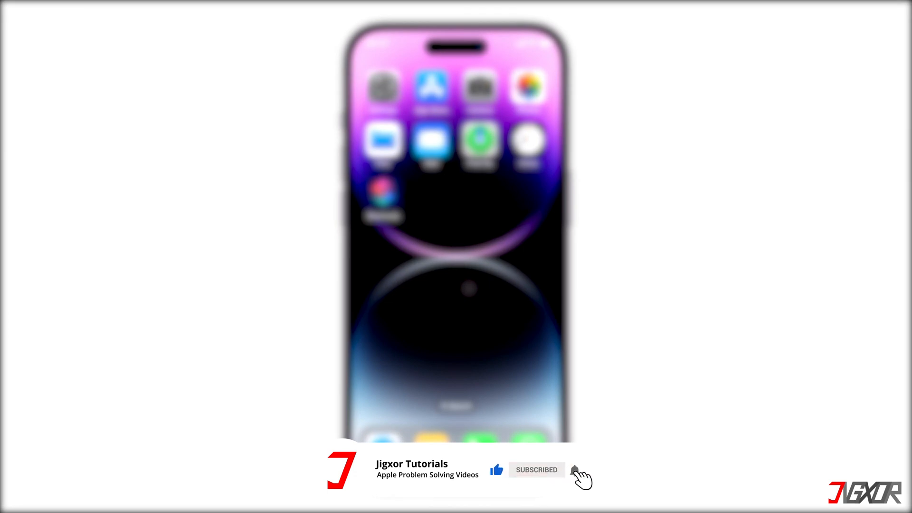